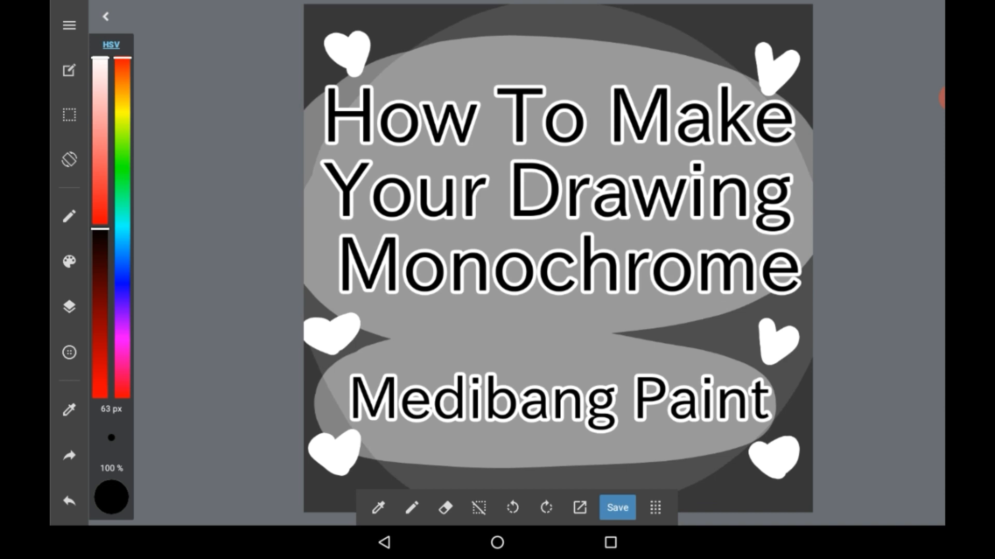
Scribble a thick red circle, then clear it and enlarge the brush to 107 px
{"action": "left_click", "coordinate": [68, 306]}
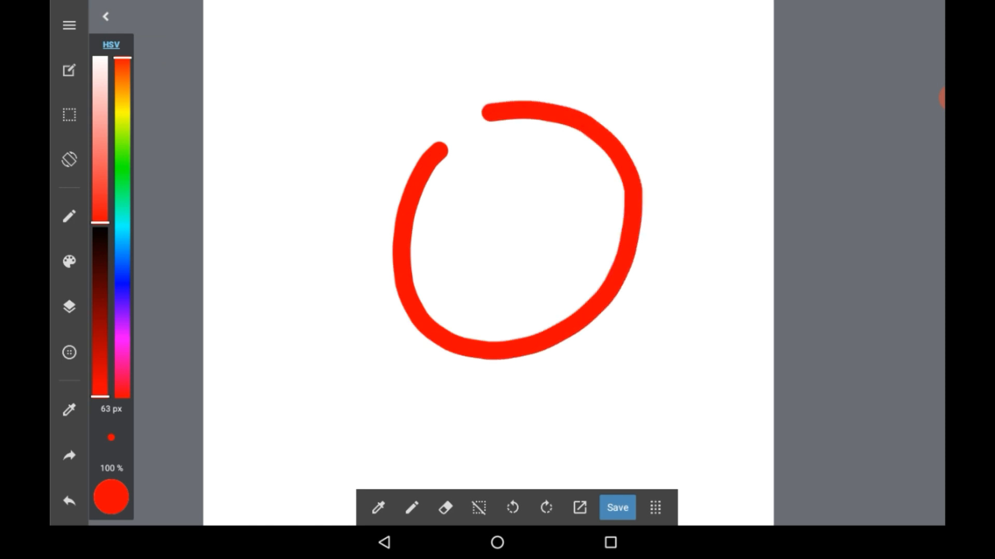
{"action": "left_click_drag", "start_coordinate": [437, 152], "coordinate": [520, 380]}
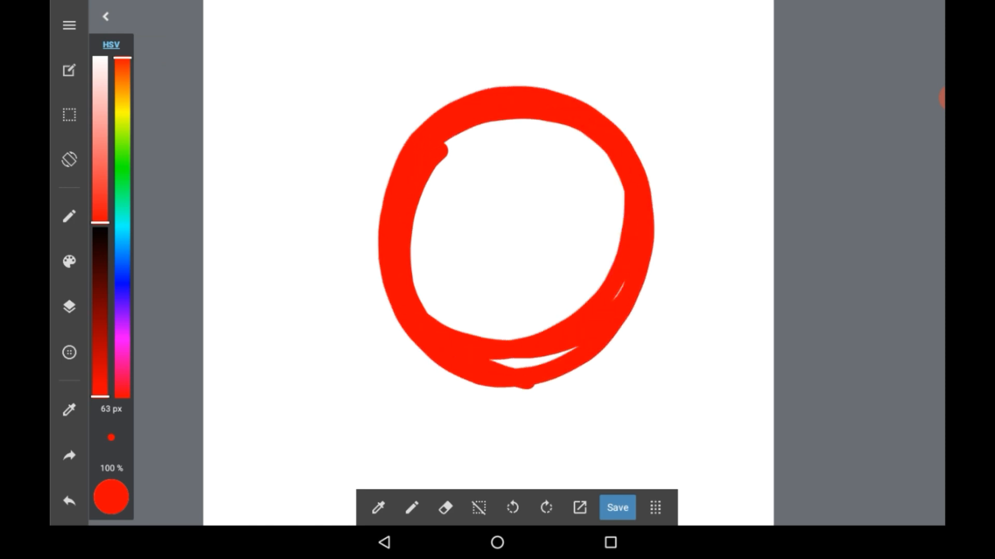
{"action": "left_click", "coordinate": [69, 500]}
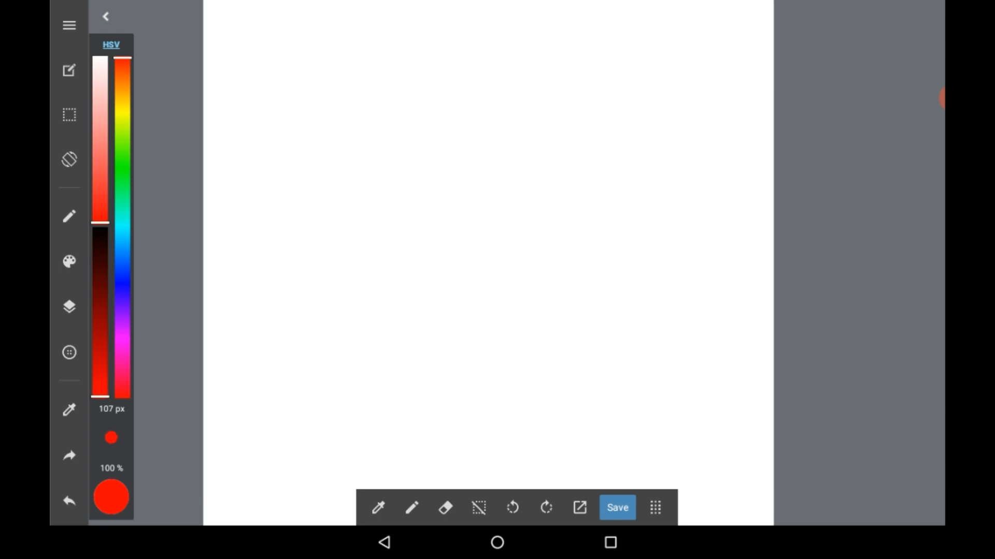
Paint four curved strokes from bright red to near-black and three pink, red and salmon blobs
{"action": "left_click", "coordinate": [252, 254]}
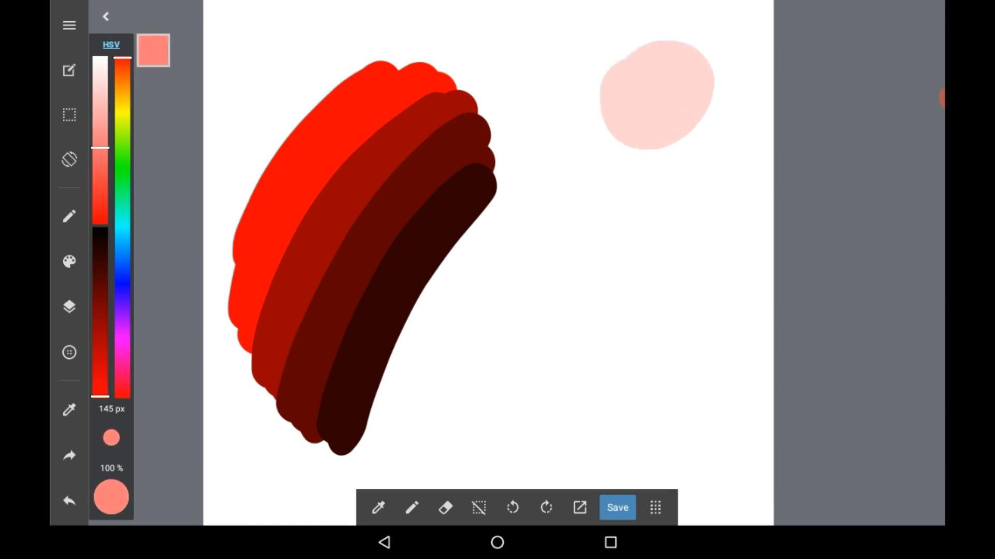
{"action": "left_click", "coordinate": [678, 137]}
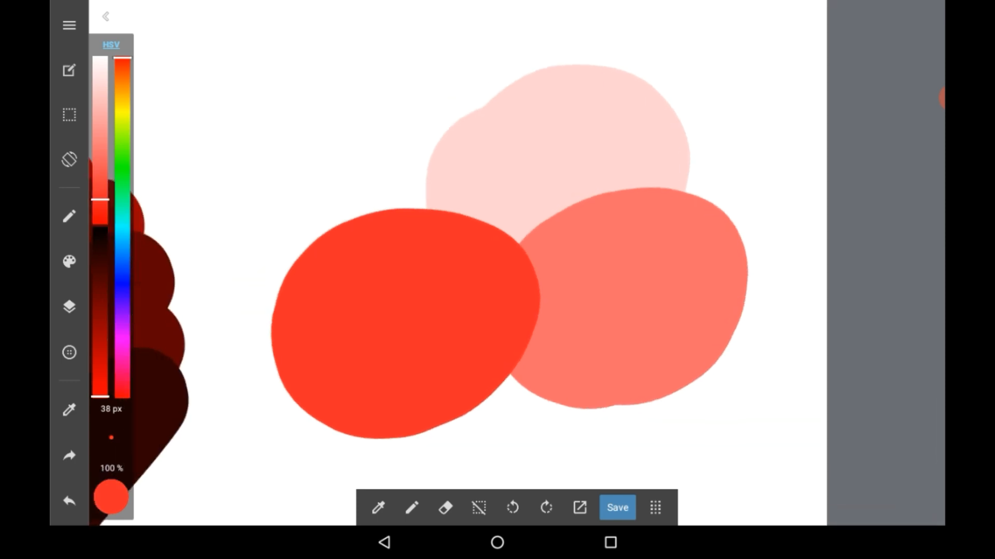
{"action": "left_click", "coordinate": [593, 143]}
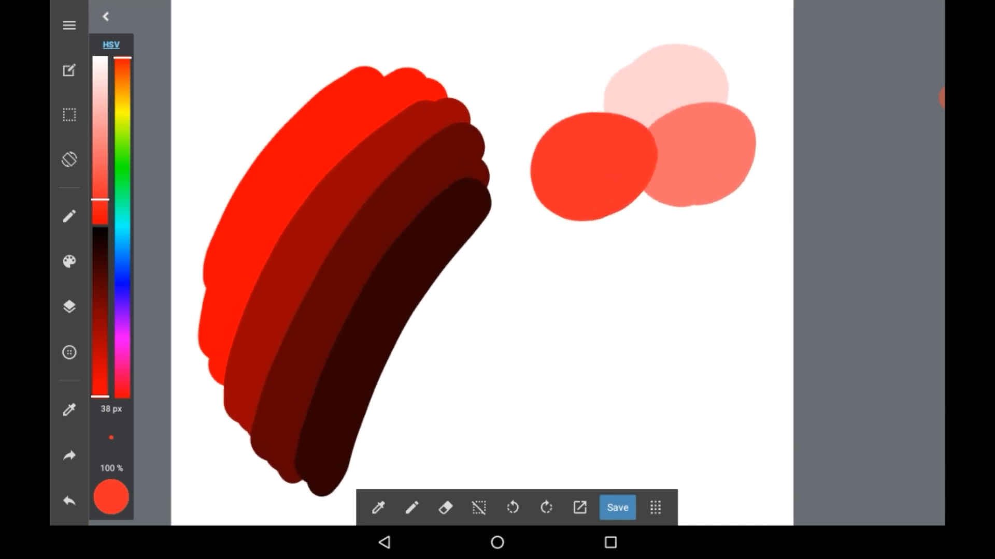
{"action": "left_click", "coordinate": [69, 307]}
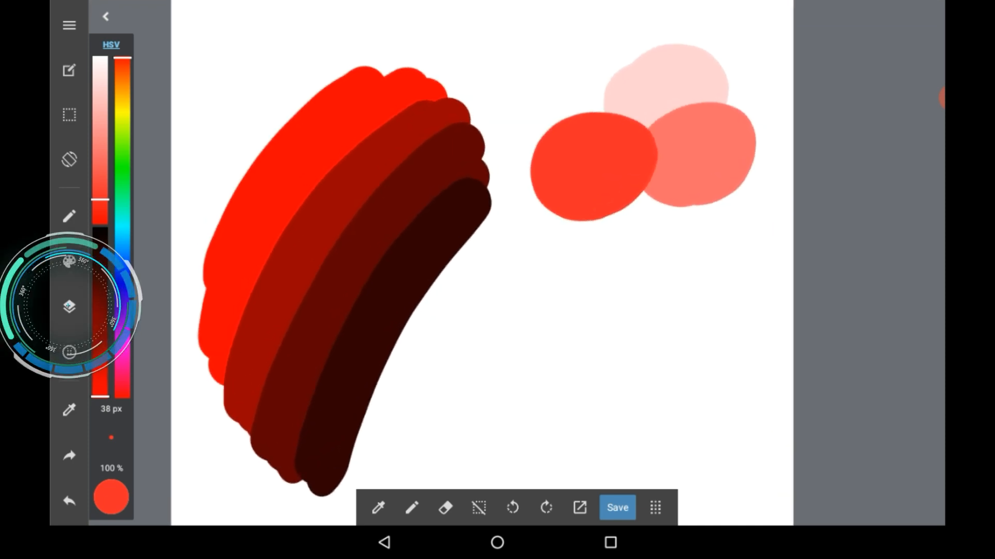
Apply the Monochrome filter to the painting layer so all strokes and blobs turn grey
{"action": "left_click", "coordinate": [655, 508]}
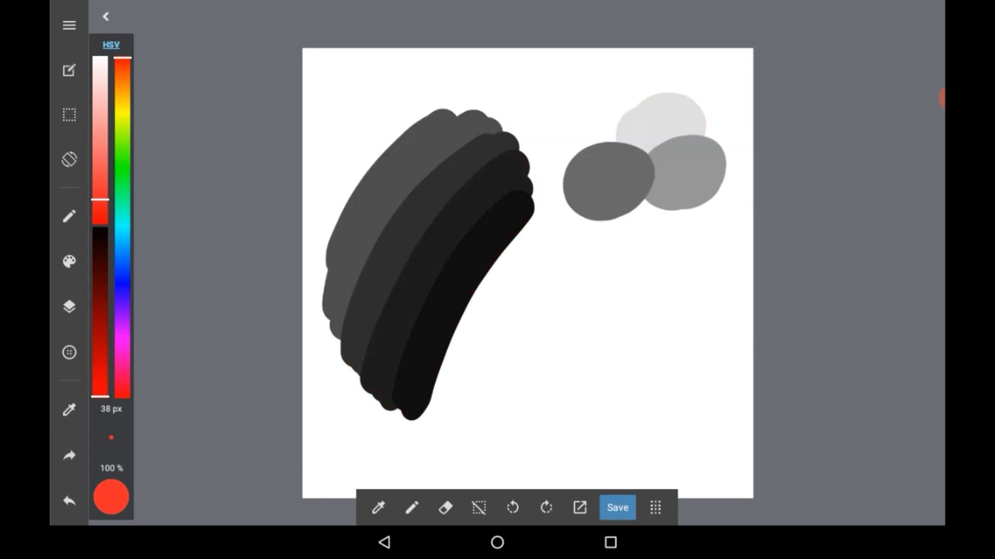
{"action": "left_click", "coordinate": [69, 306]}
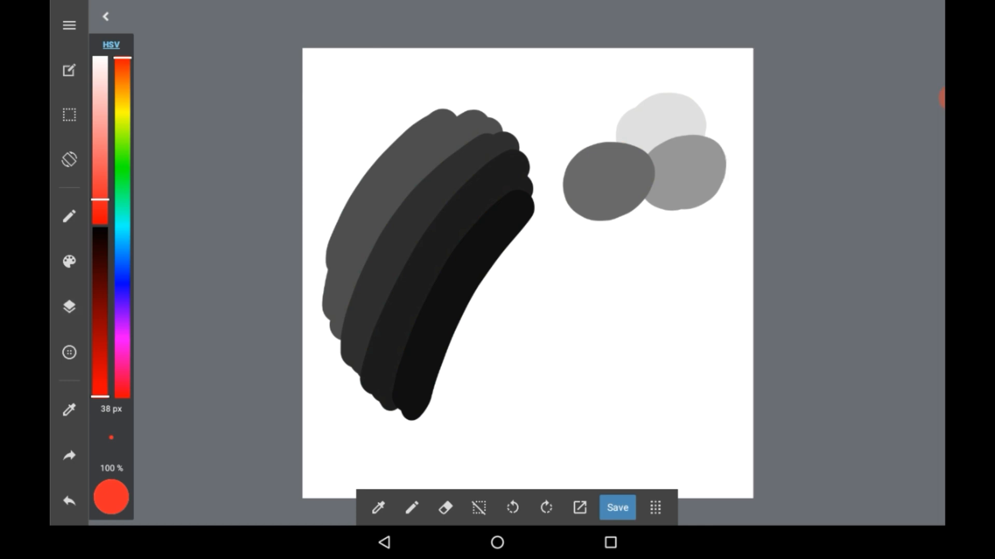
Make the duplicated Layer5 copy monochrome and hide it above the red original
{"action": "left_click", "coordinate": [68, 306]}
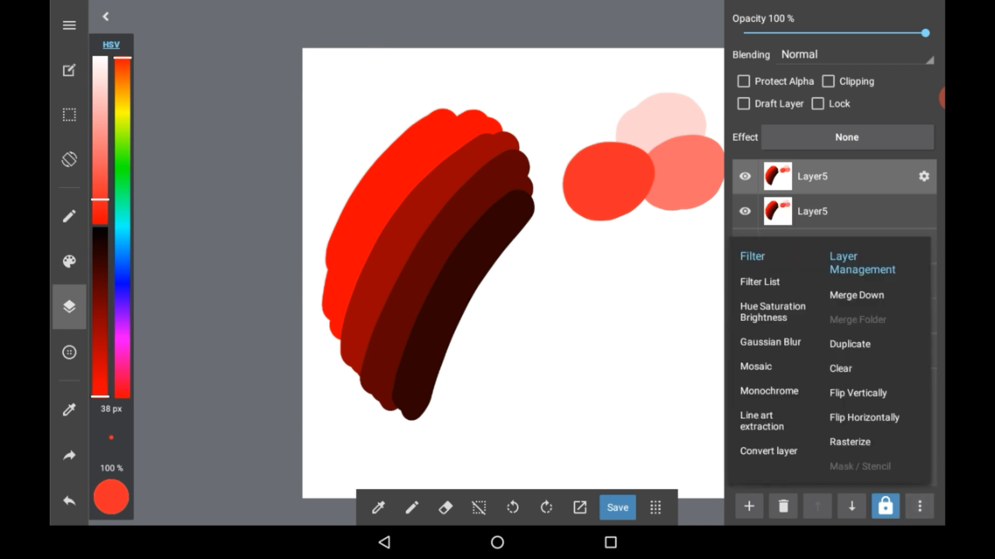
{"action": "left_click", "coordinate": [768, 390]}
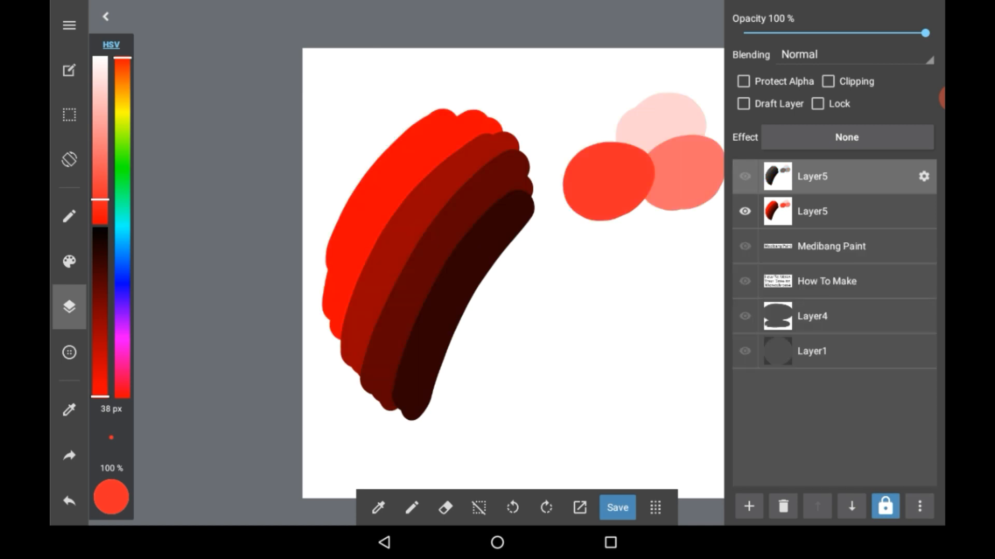
Show the greyscale copy in Normal mode and adjust its opacity through 0%, 30%, 100%, ending at 67%
{"action": "left_click_drag", "start_coordinate": [925, 32], "coordinate": [825, 32]}
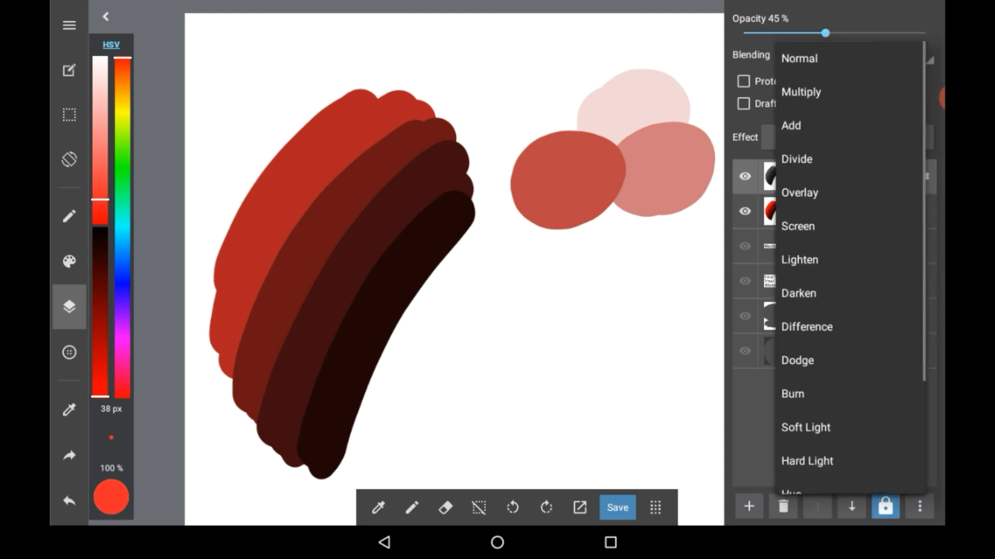
{"action": "left_click", "coordinate": [799, 58]}
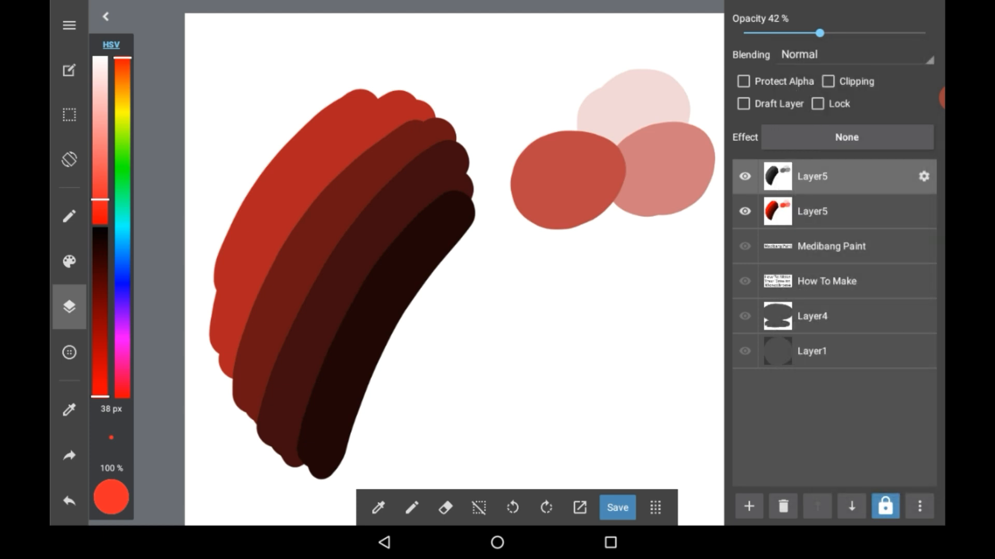
{"action": "left_click_drag", "start_coordinate": [821, 32], "coordinate": [741, 32]}
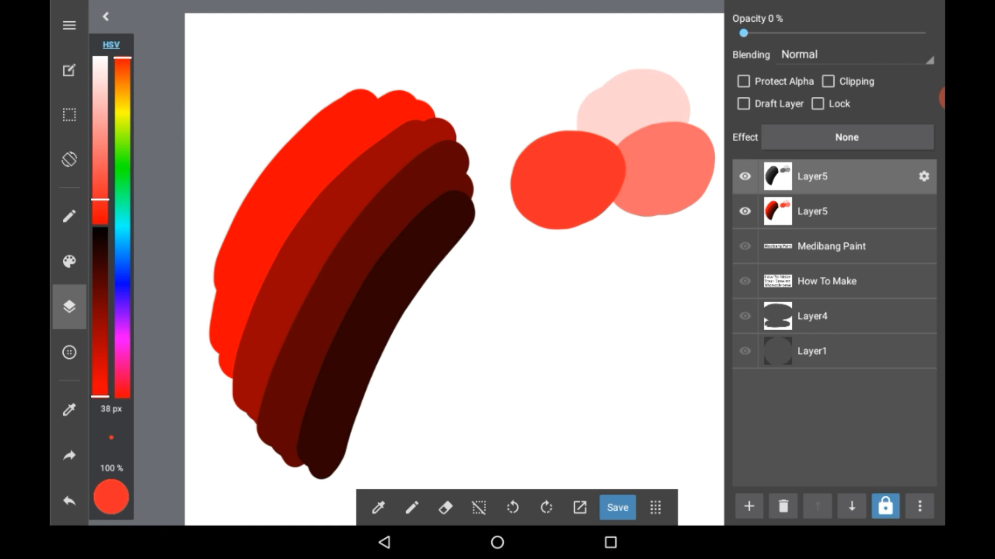
{"action": "left_click_drag", "start_coordinate": [741, 33], "coordinate": [801, 33]}
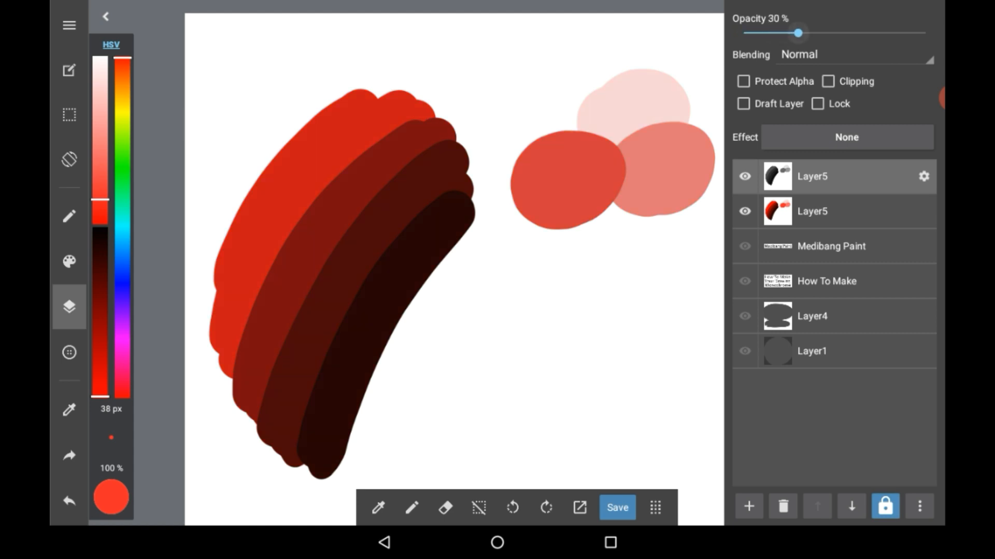
{"action": "left_click_drag", "start_coordinate": [806, 32], "coordinate": [925, 32]}
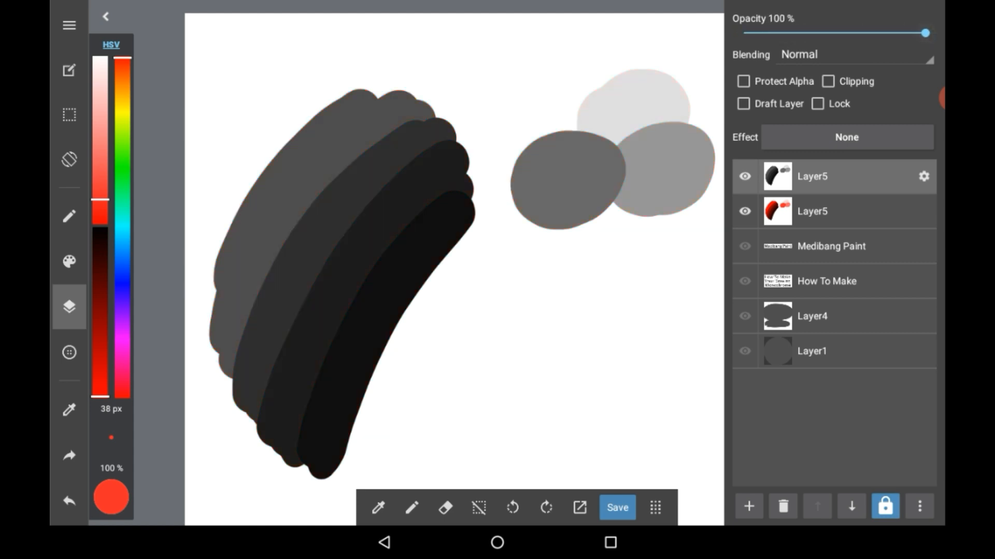
{"action": "left_click_drag", "start_coordinate": [924, 32], "coordinate": [864, 33]}
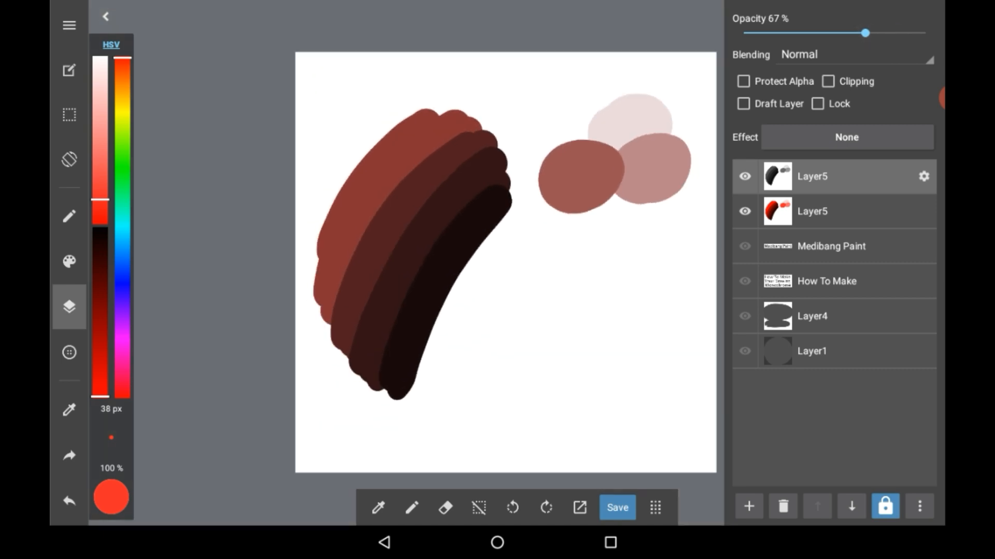
Hide both Layer5 layers and add the forest photo from the device as a new layer
{"action": "left_click", "coordinate": [744, 176]}
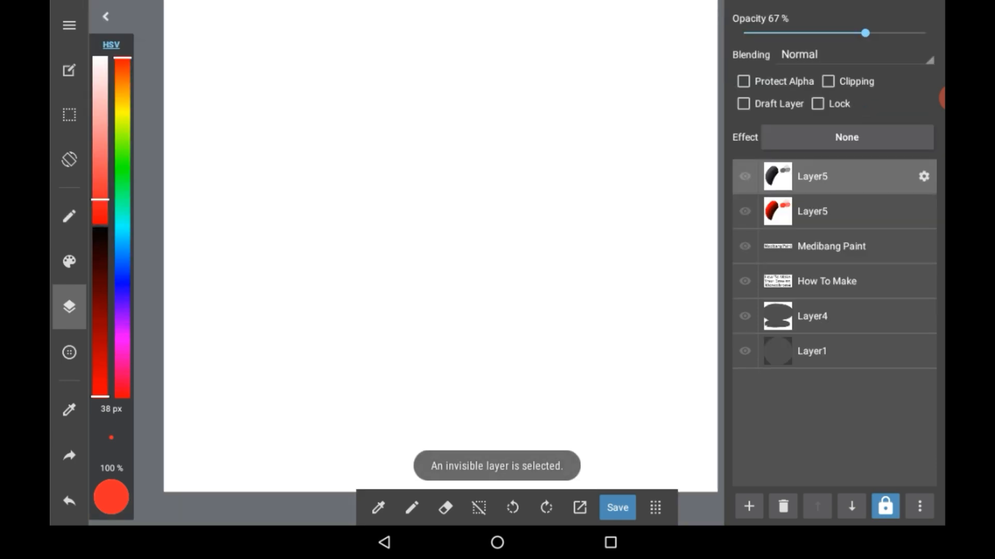
{"action": "left_click", "coordinate": [748, 506]}
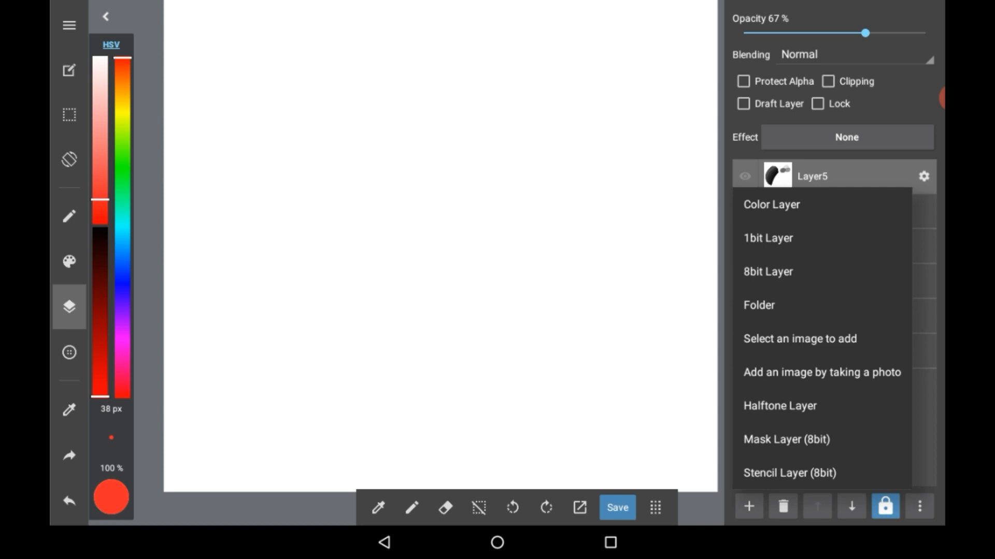
{"action": "left_click", "coordinate": [799, 337]}
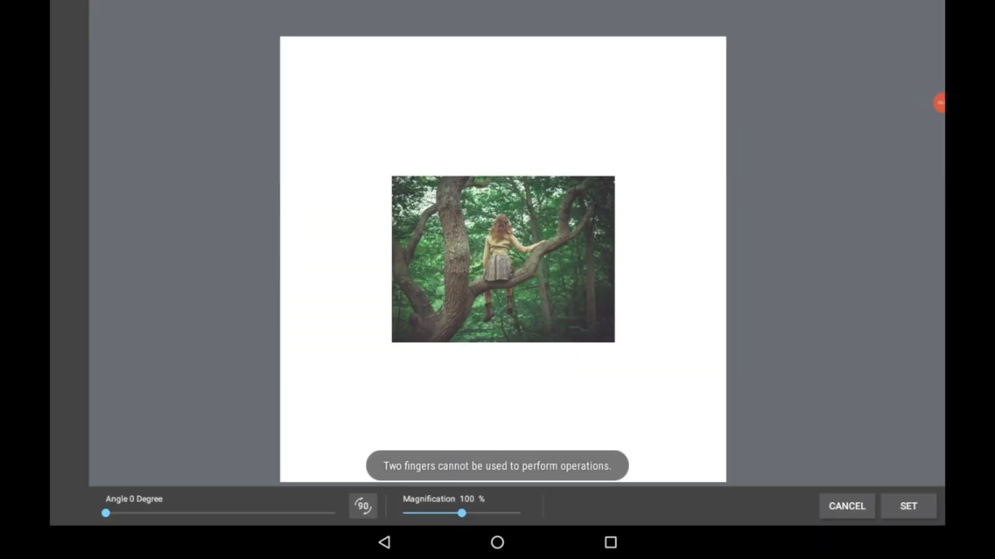
Enlarge the forest photo to 200% to span the page and set it as Layer7, declining line art extraction
{"action": "left_click_drag", "start_coordinate": [462, 513], "coordinate": [482, 512]}
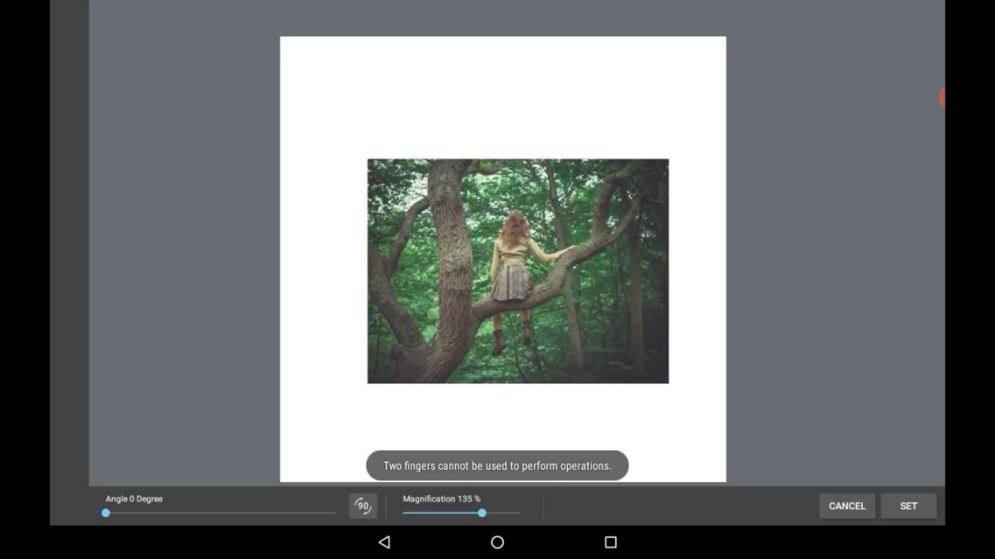
{"action": "left_click_drag", "start_coordinate": [482, 513], "coordinate": [520, 512]}
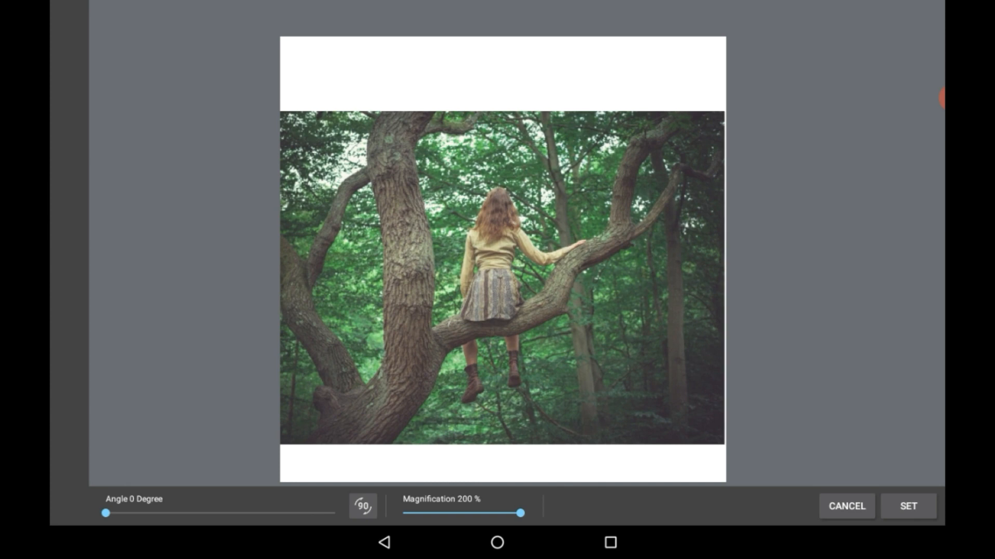
{"action": "left_click", "coordinate": [907, 507]}
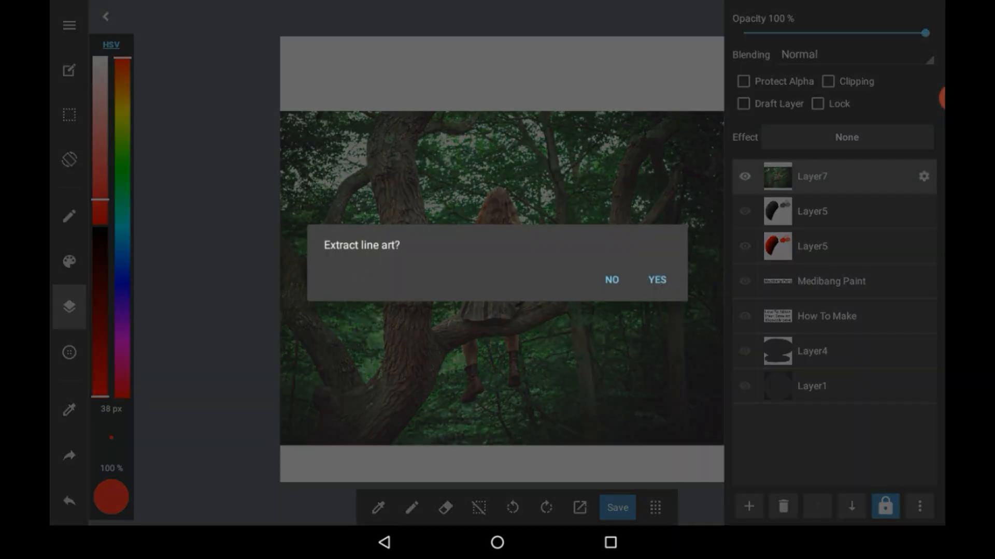
{"action": "left_click", "coordinate": [612, 280]}
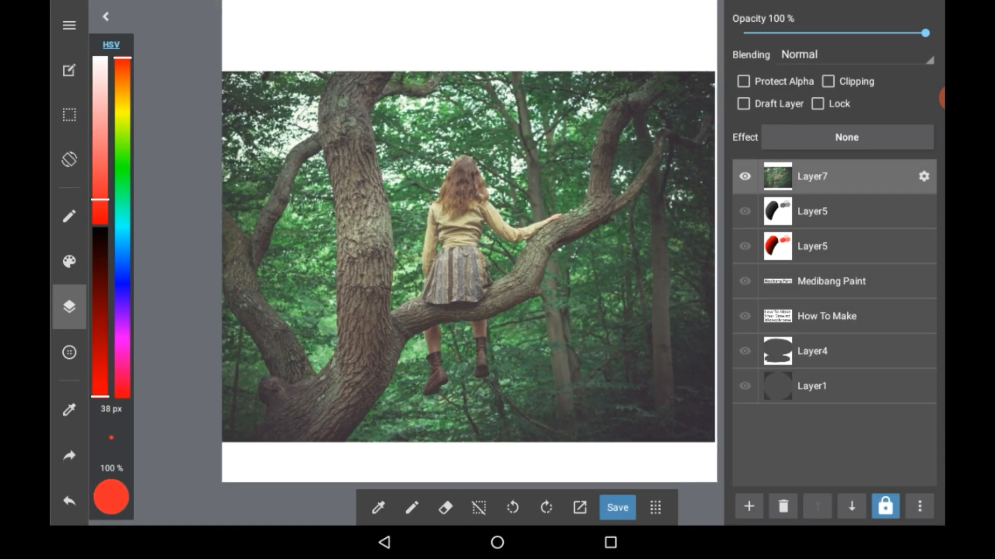
Apply the Monochrome filter to the forest photo layer
{"action": "left_click", "coordinate": [923, 176]}
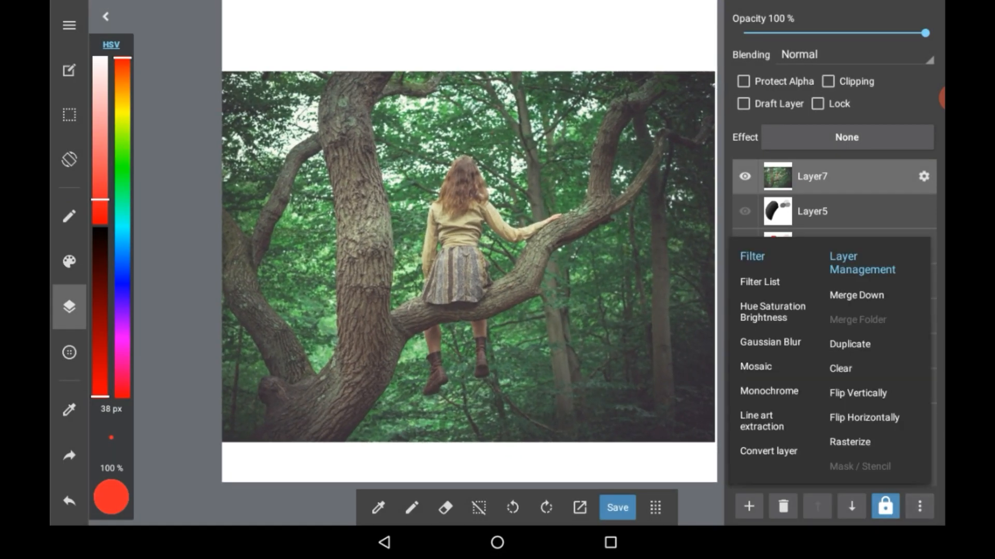
{"action": "left_click", "coordinate": [767, 390]}
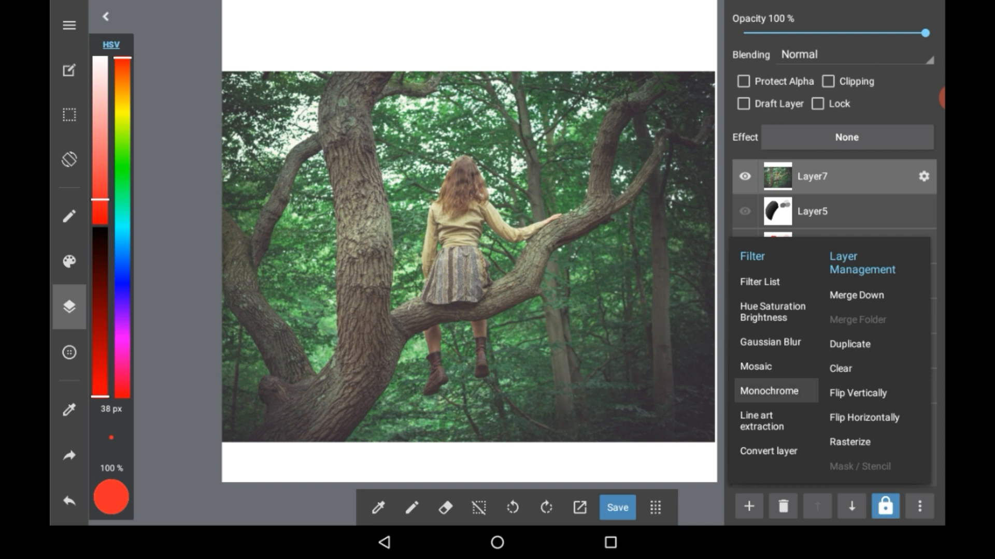
{"action": "left_click", "coordinate": [767, 390]}
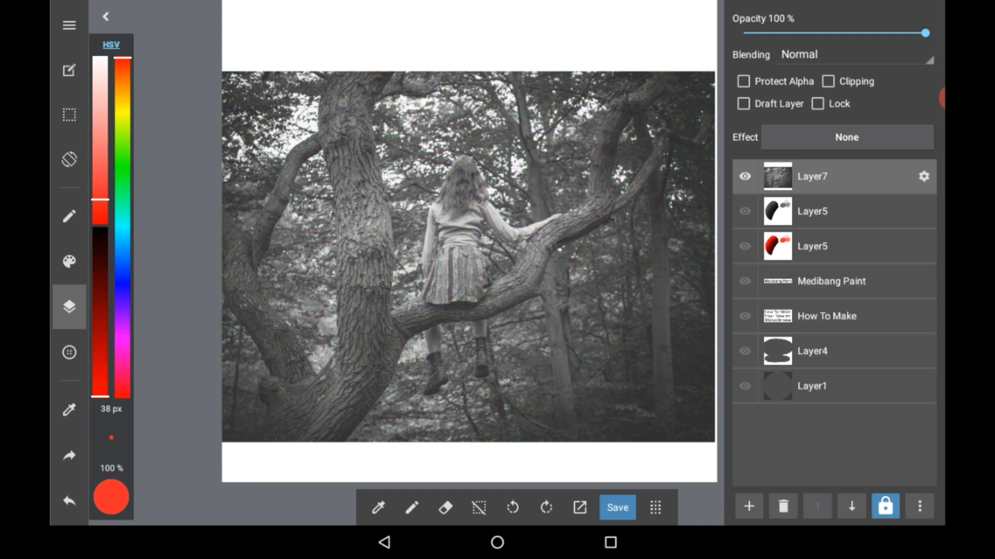